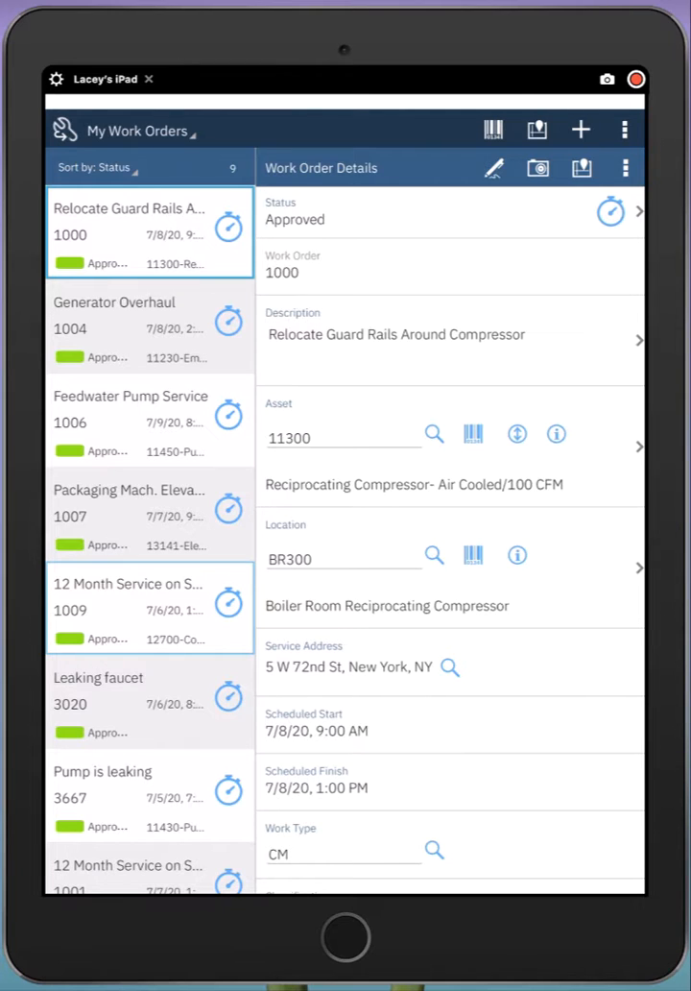
Open work order 3667 'Pump is leaking' from My Work Orders
{"action": "left_click", "coordinate": [149, 795]}
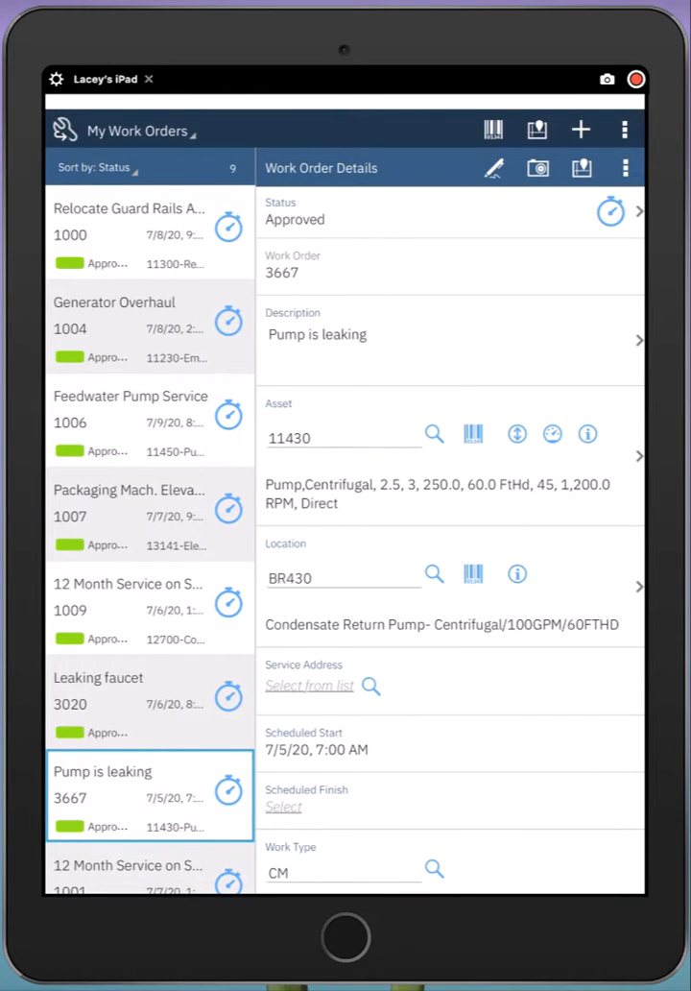
Set the failure report cause to SEAL and remedy to ADJSEAL, then return to details
{"action": "scroll", "scroll_direction": "down", "scroll_amount": 3}
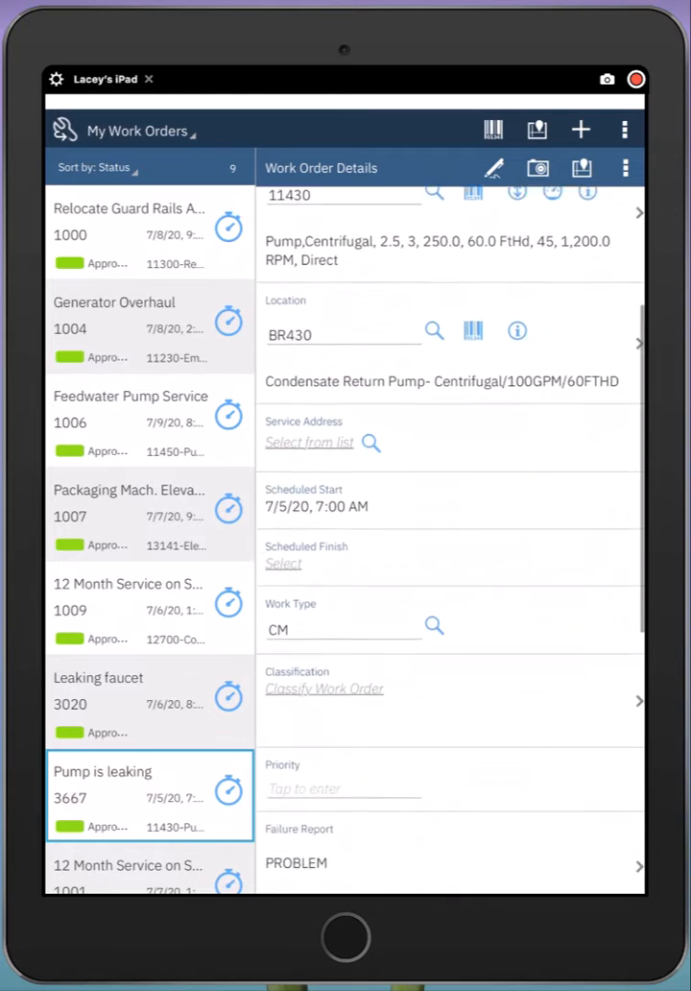
{"action": "scroll", "scroll_direction": "down", "scroll_amount": 3}
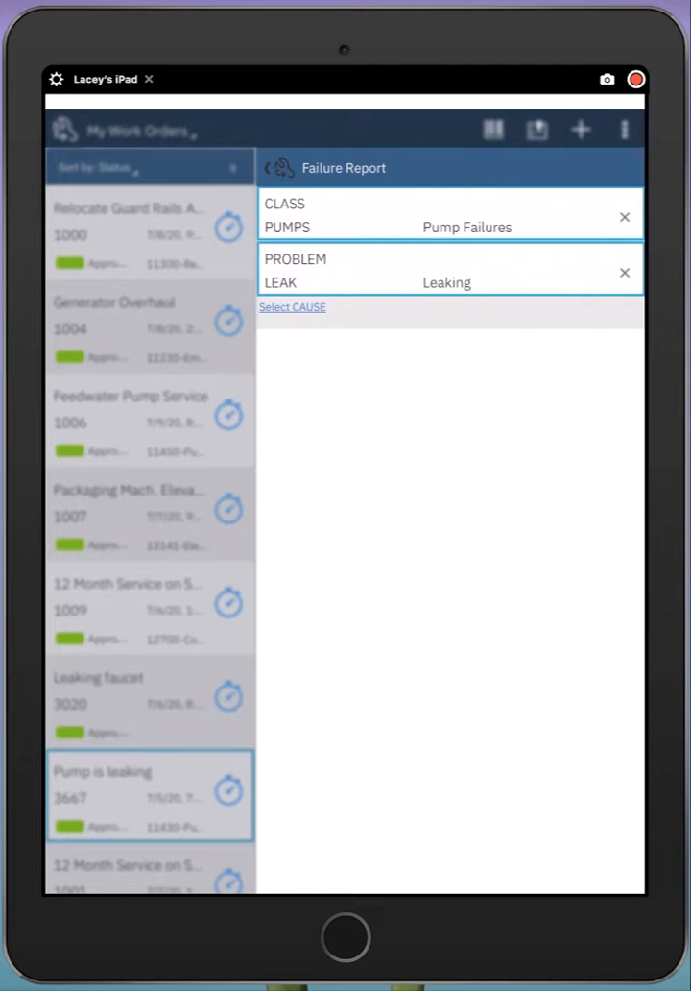
{"action": "left_click", "coordinate": [292, 308]}
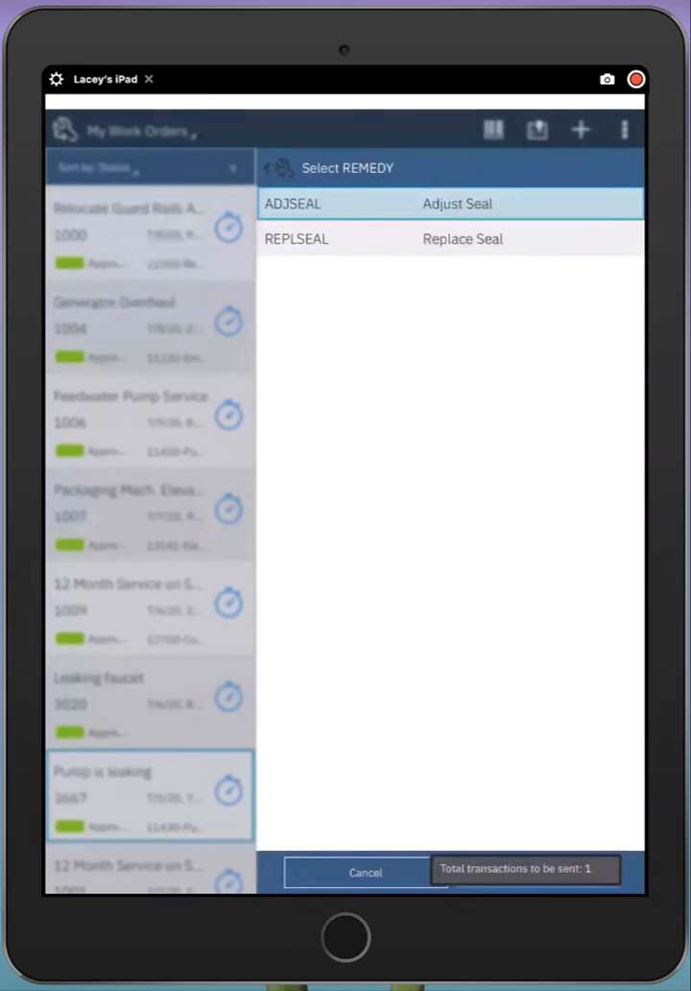
{"action": "left_click", "coordinate": [457, 204]}
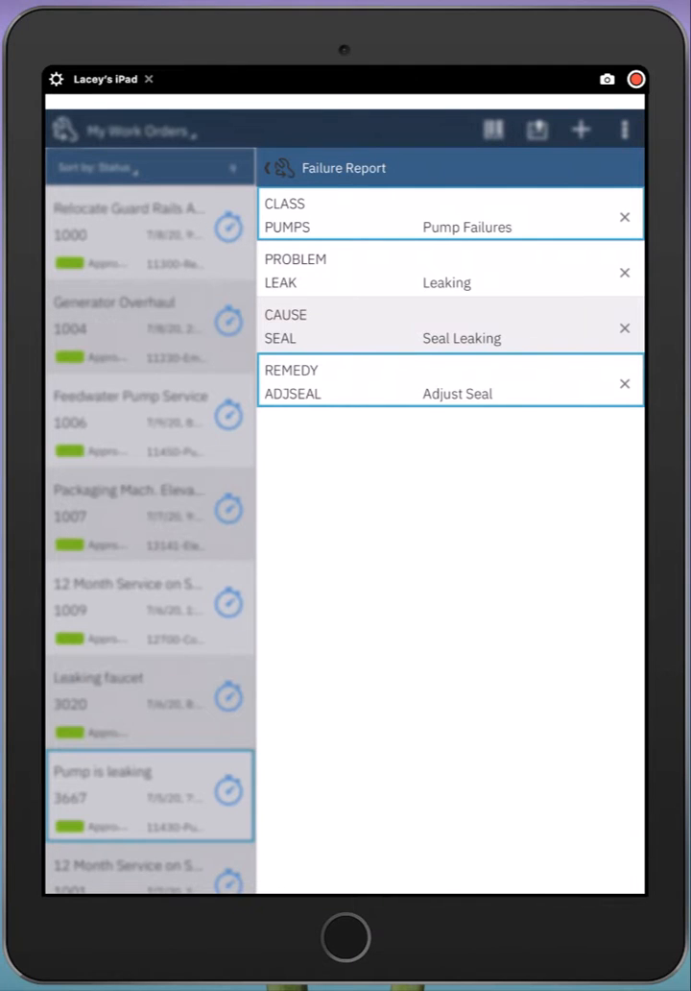
{"action": "left_click", "coordinate": [281, 167]}
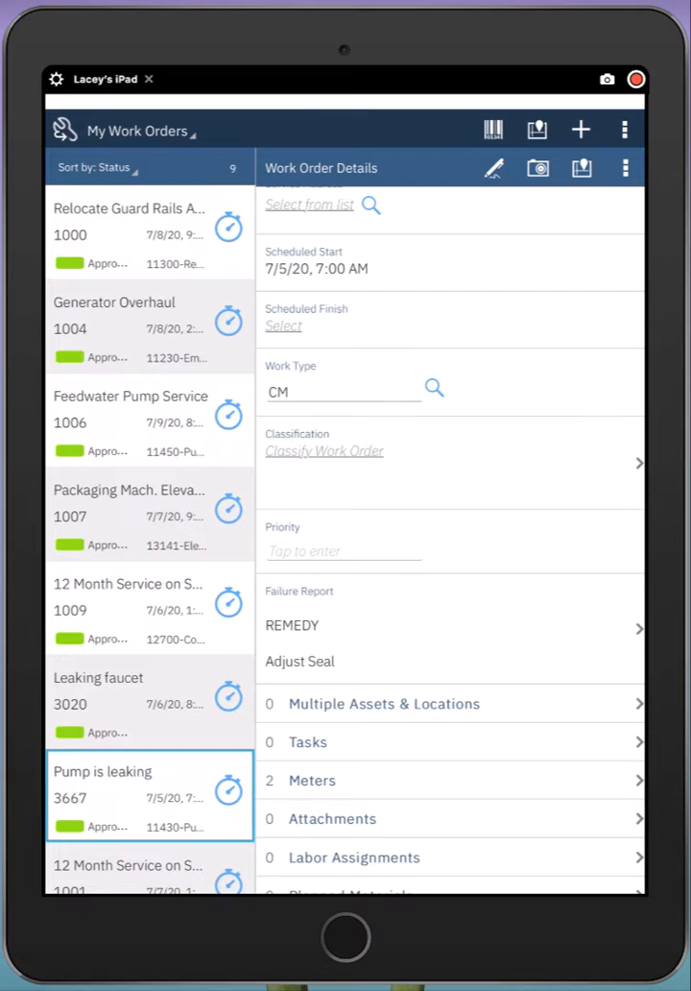
Add a new work log entry with summary 'Notes'
{"action": "scroll", "scroll_direction": "down", "scroll_amount": 3}
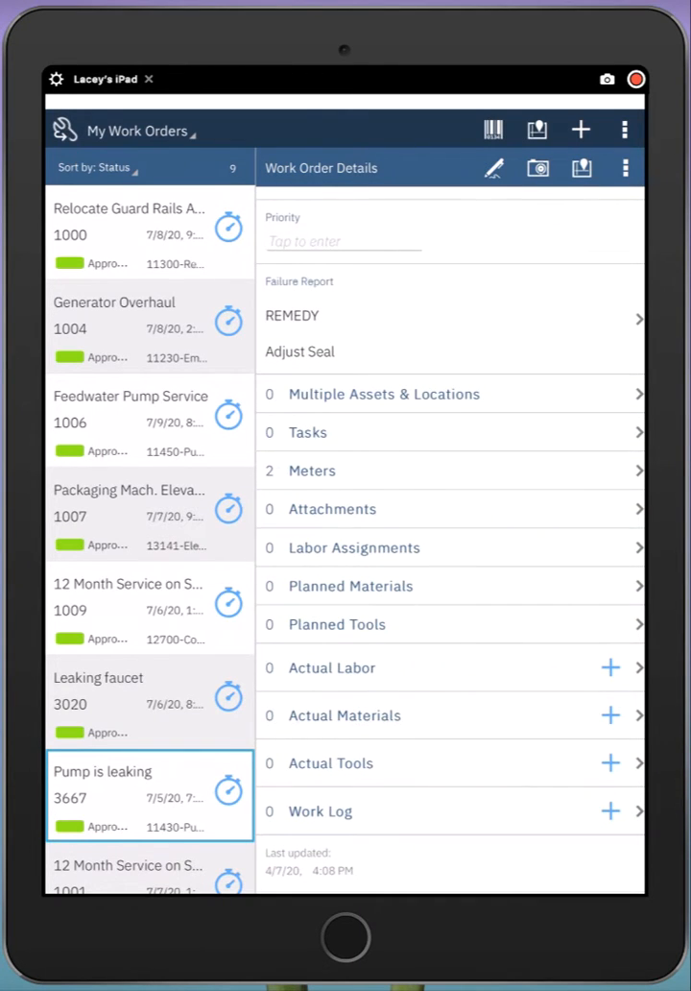
{"action": "left_click", "coordinate": [611, 812]}
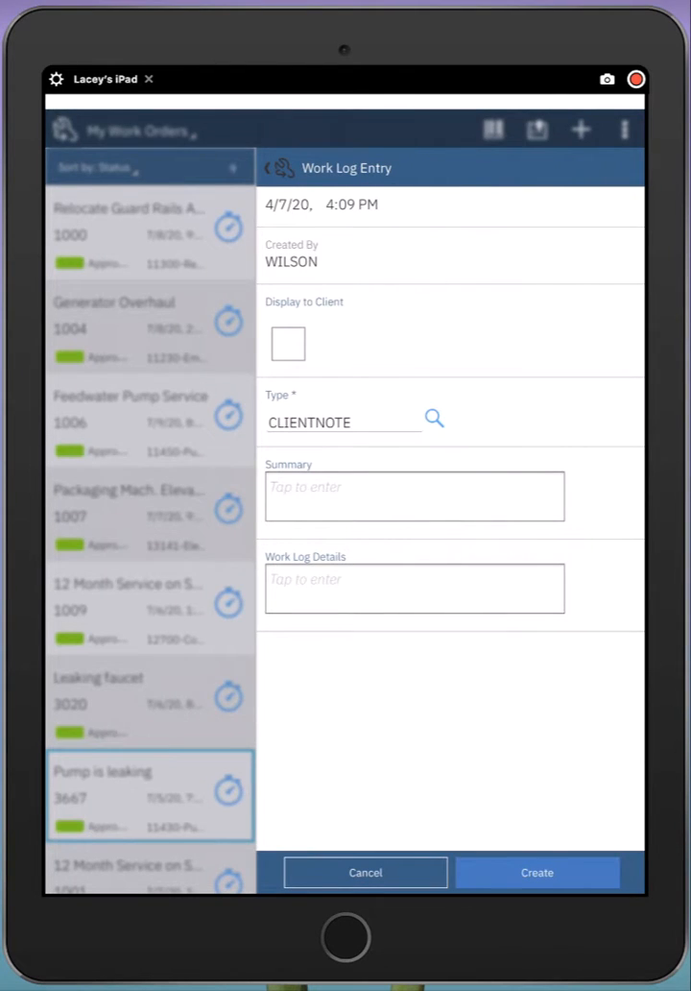
{"action": "left_click", "coordinate": [415, 497]}
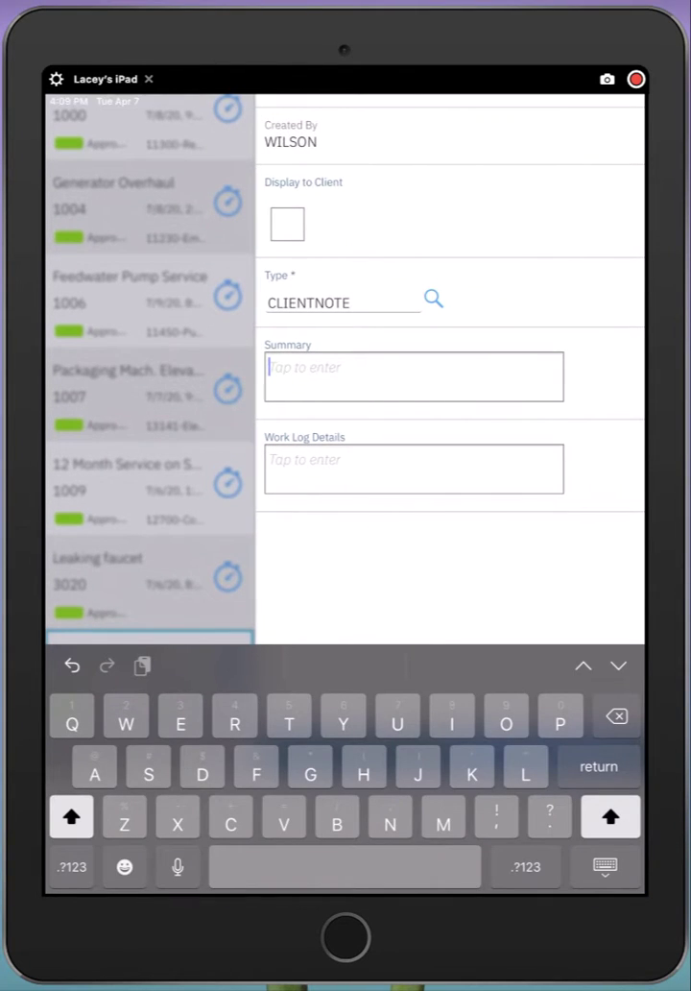
{"action": "type", "text": "Notes"}
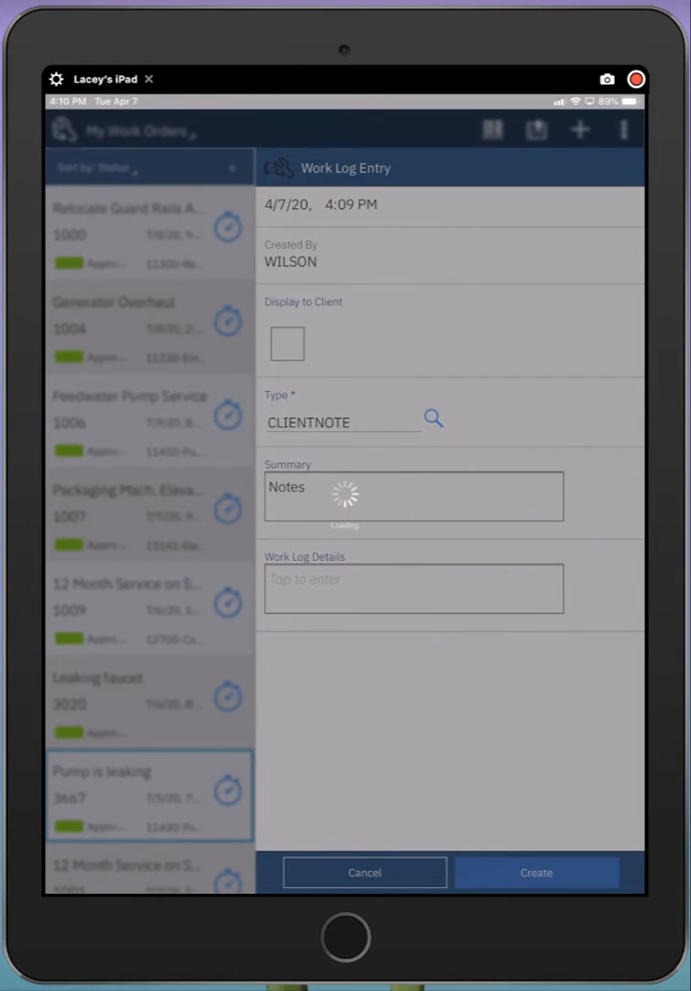
Save the work log entry and create an actual labor record of 1 hour
{"action": "left_click", "coordinate": [536, 872]}
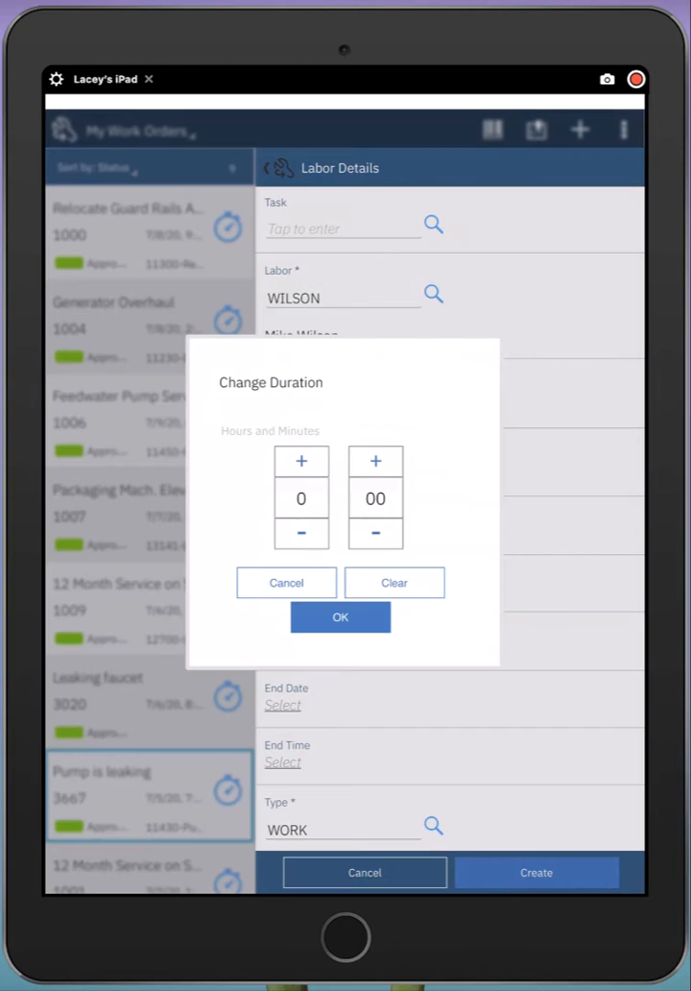
{"action": "left_click", "coordinate": [301, 461]}
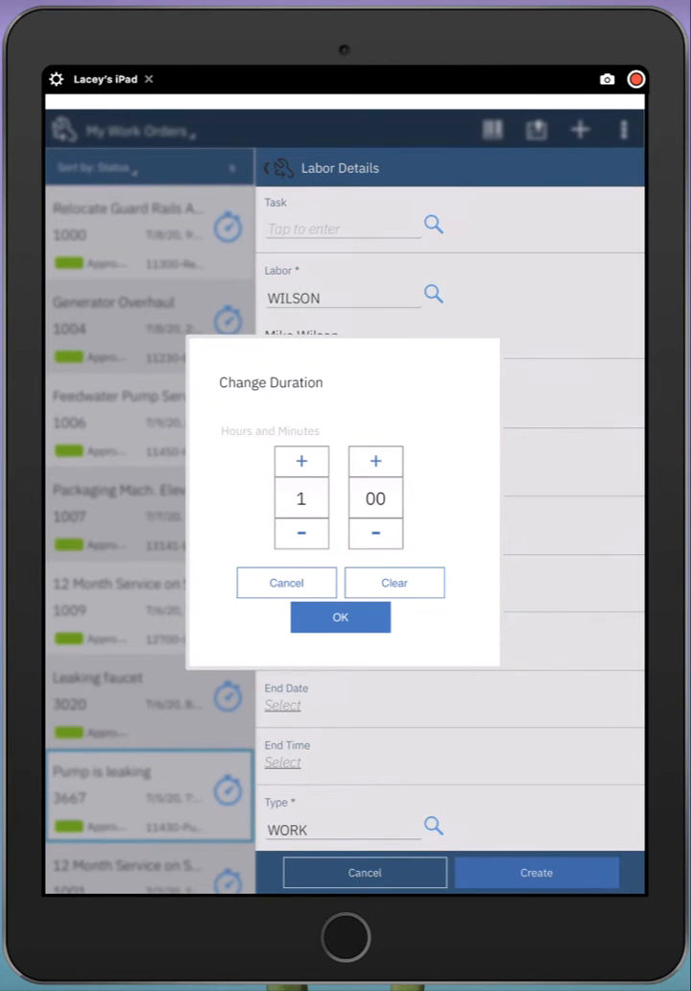
{"action": "left_click", "coordinate": [340, 617]}
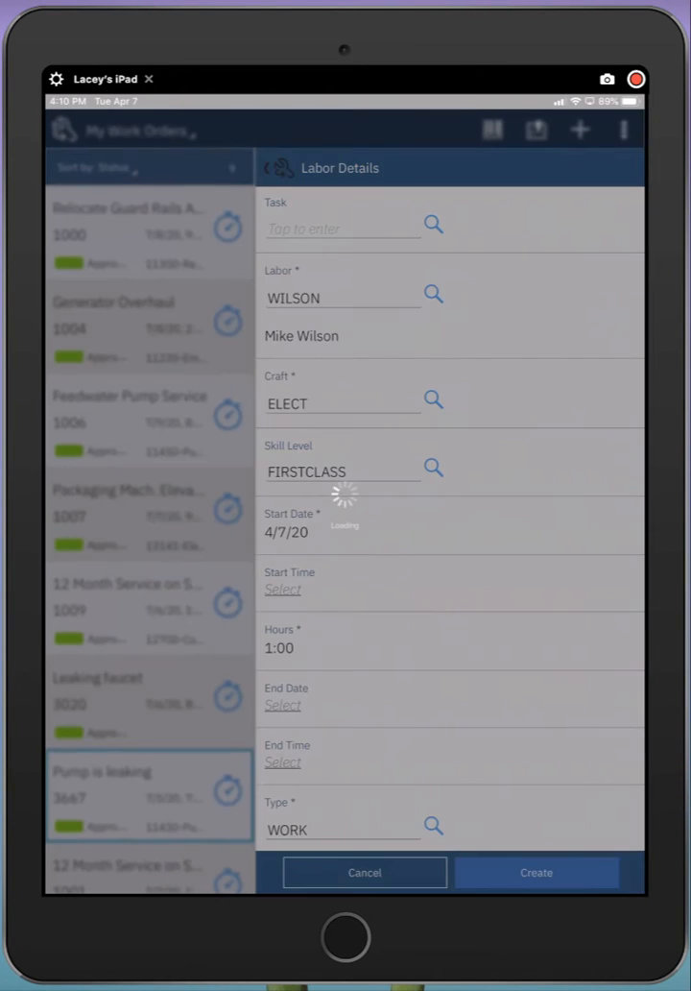
{"action": "left_click", "coordinate": [535, 872]}
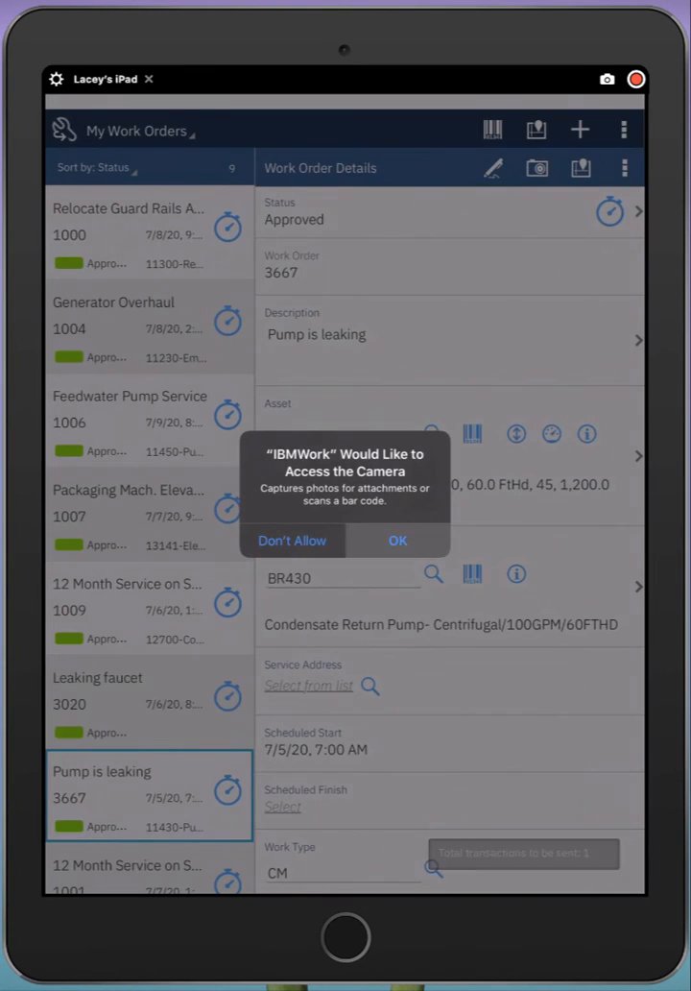
Allow camera access, take a photo and save it as an attachment
{"action": "left_click", "coordinate": [397, 540]}
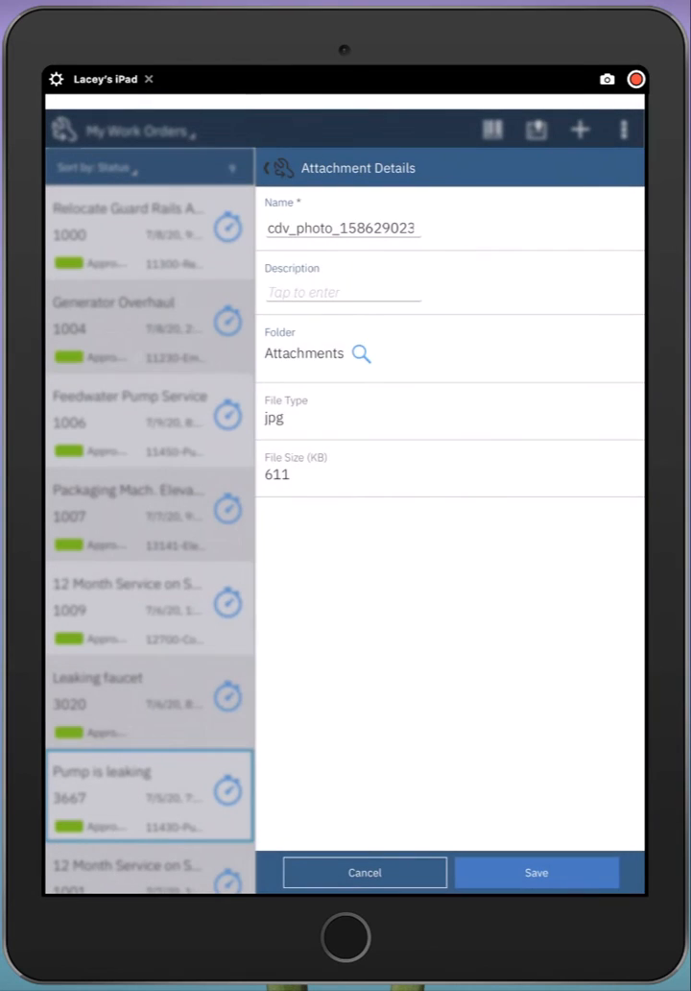
{"action": "left_click", "coordinate": [537, 872]}
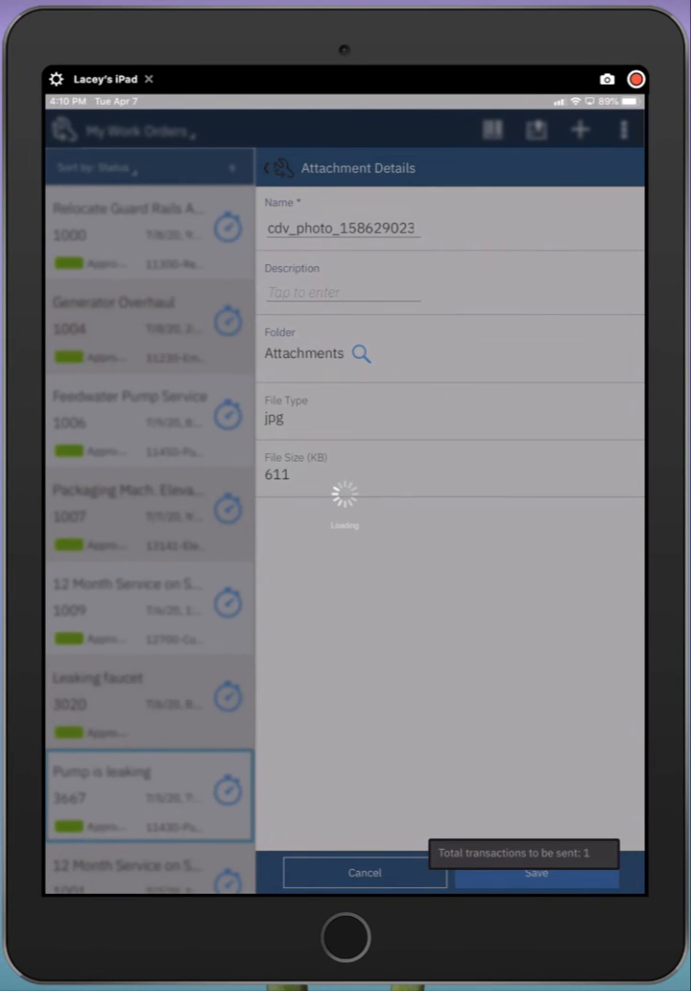
{"action": "left_click", "coordinate": [365, 872]}
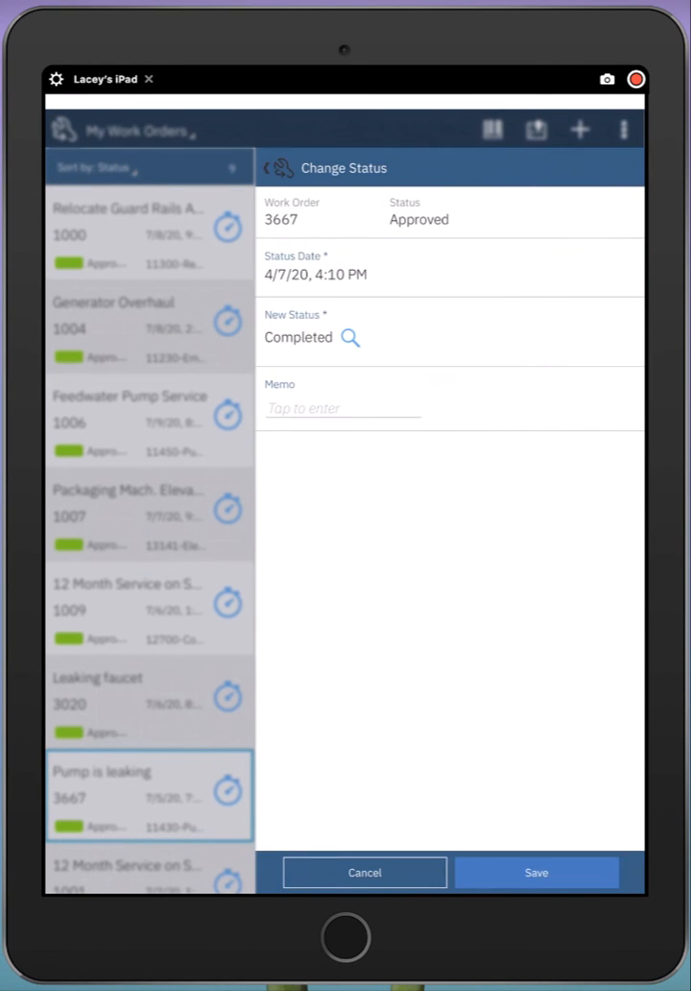
Save the status change of work order 3667 to Completed
{"action": "left_click", "coordinate": [536, 872]}
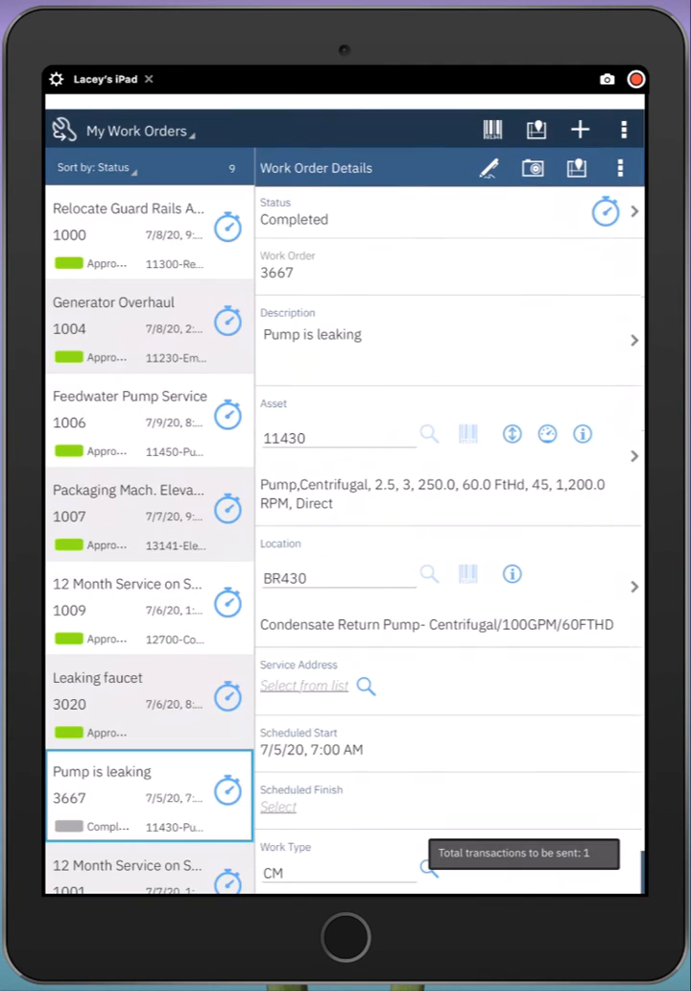